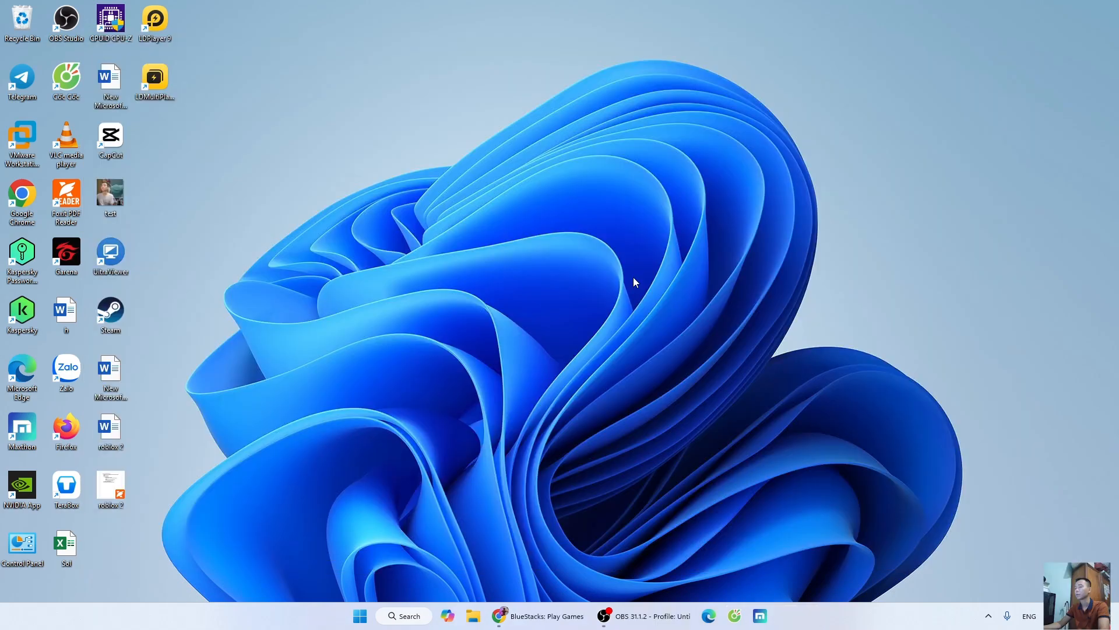
mouse_move(532, 603)
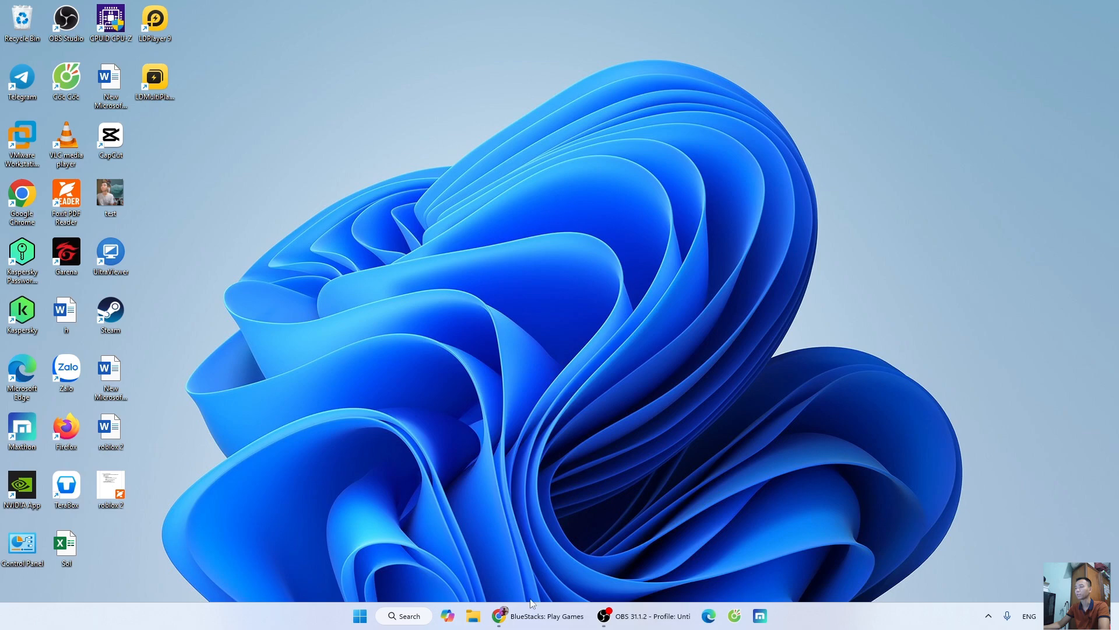
- Download the BlueStacks installer .exe from bluestacks.com in Chrome
left_click(500, 615)
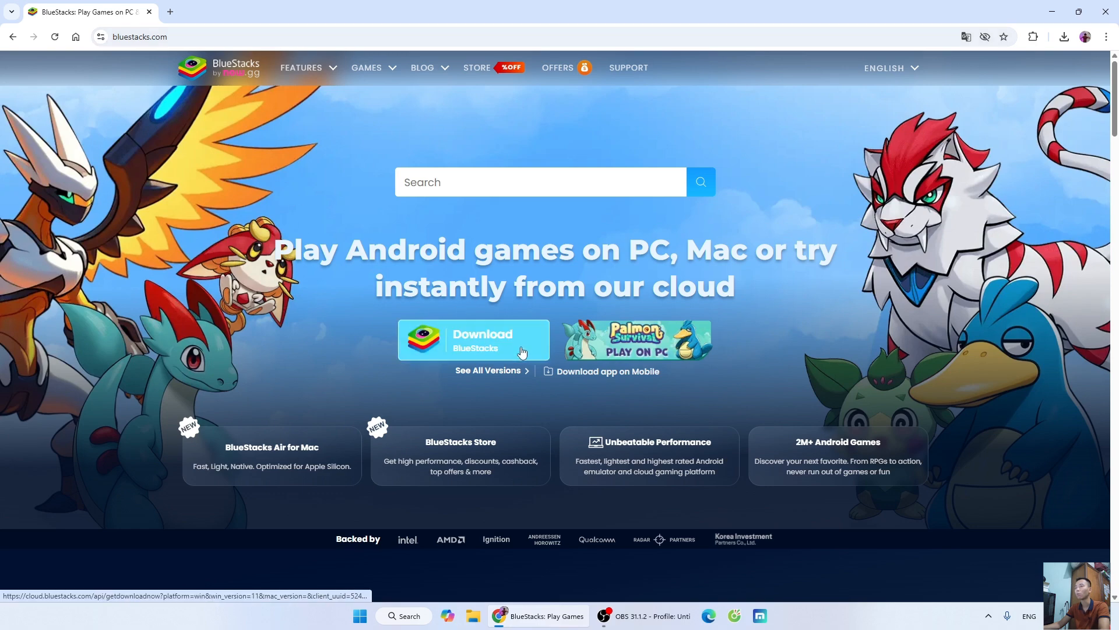
left_click(474, 340)
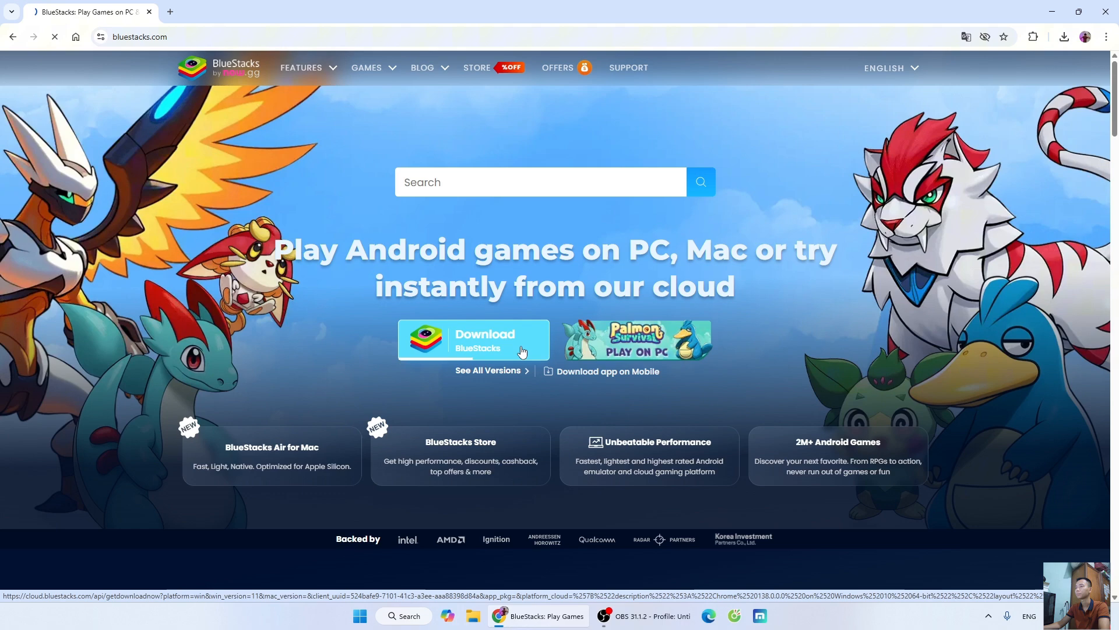
left_click(473, 339)
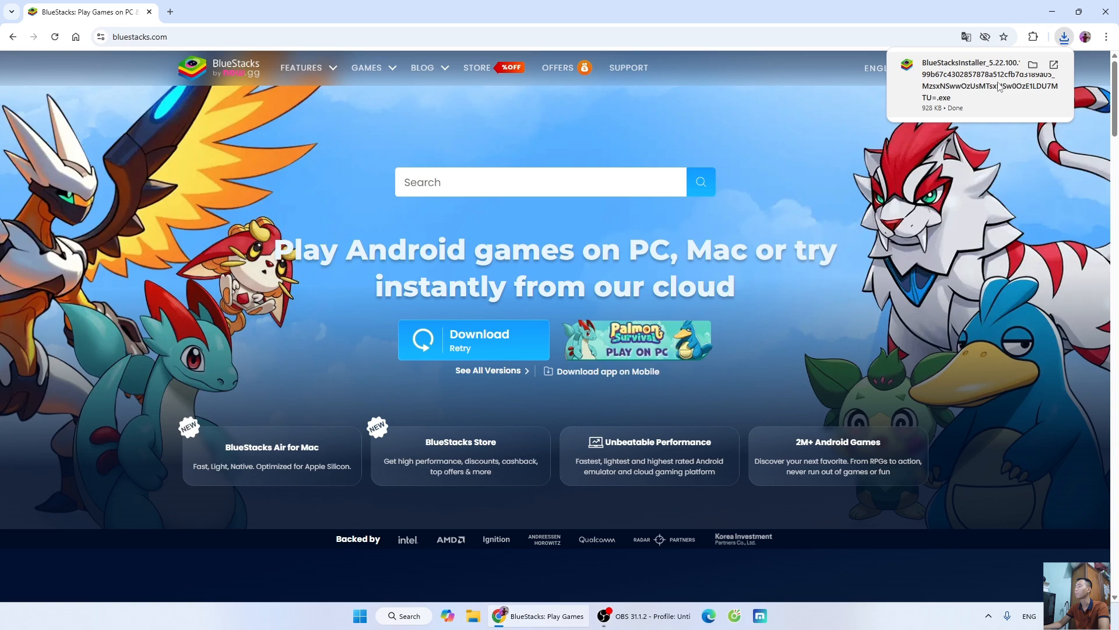
mouse_move(991, 81)
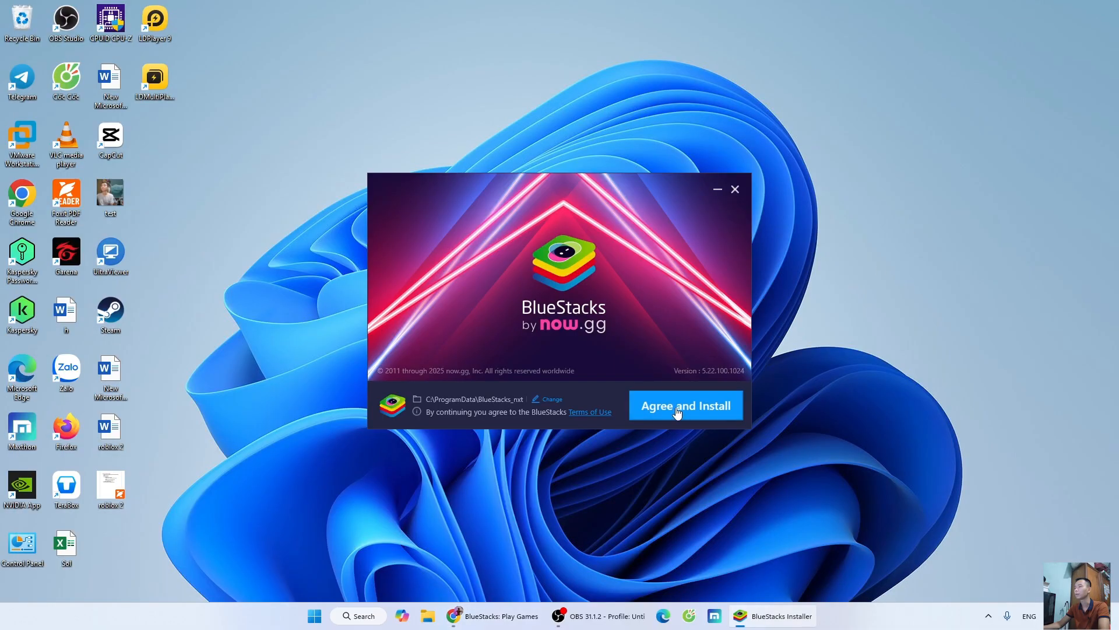
- Agree to the terms and install BlueStacks until the App Player home screen opens
left_click(684, 405)
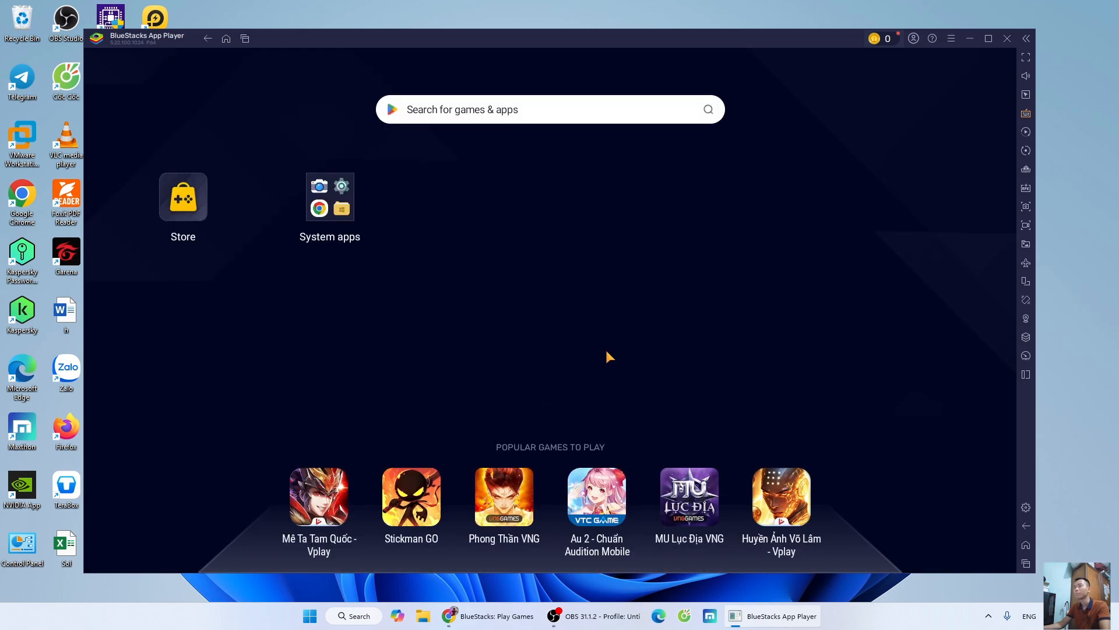
mouse_move(606, 361)
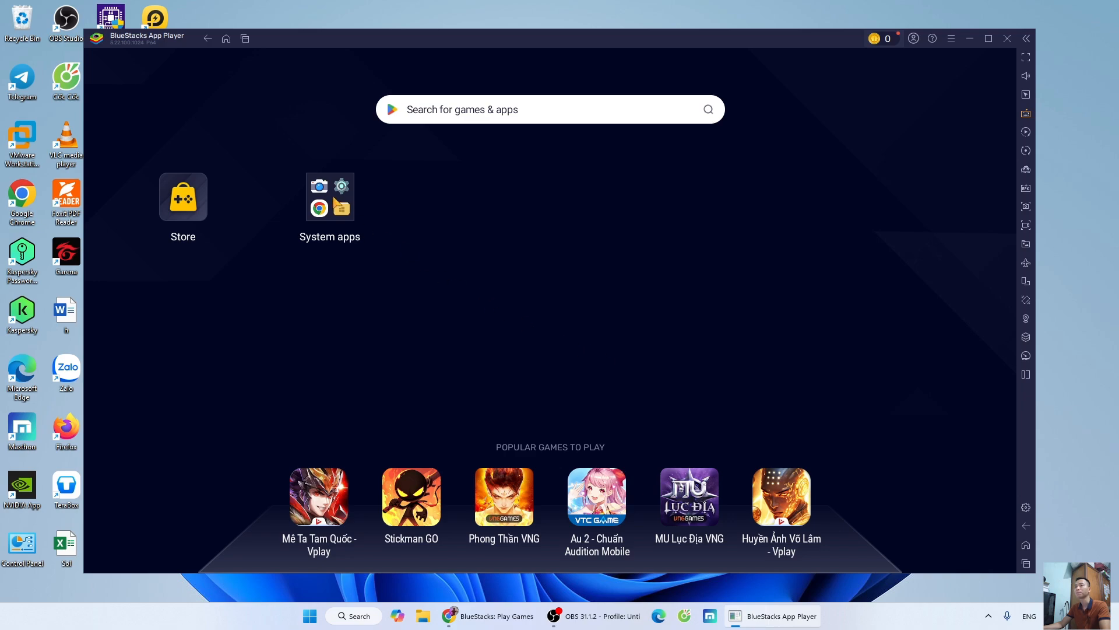
- Reach the Google Play sign-in screen via System apps > Play Store
left_click(329, 197)
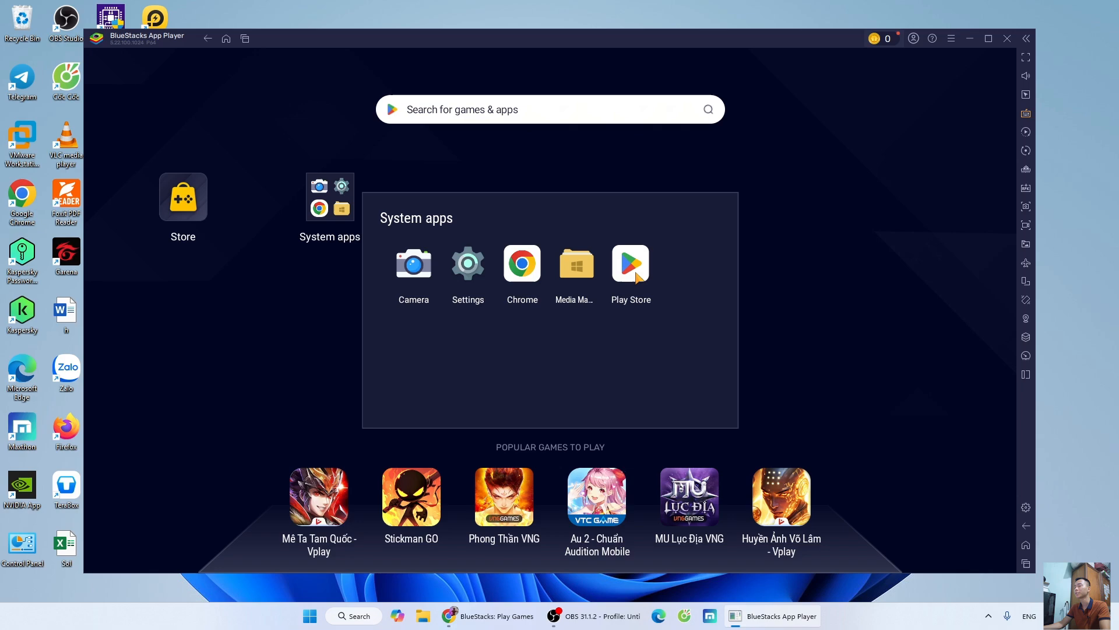
left_click(629, 262)
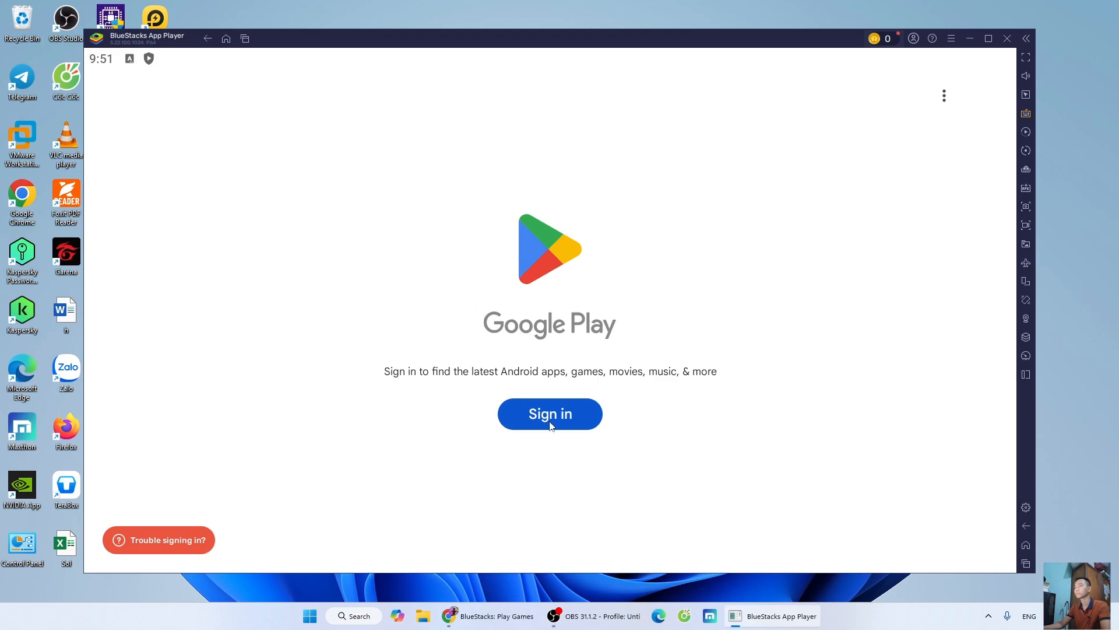
- Sign in to Google Play, install Free Fire and return to the home screen
left_click(549, 413)
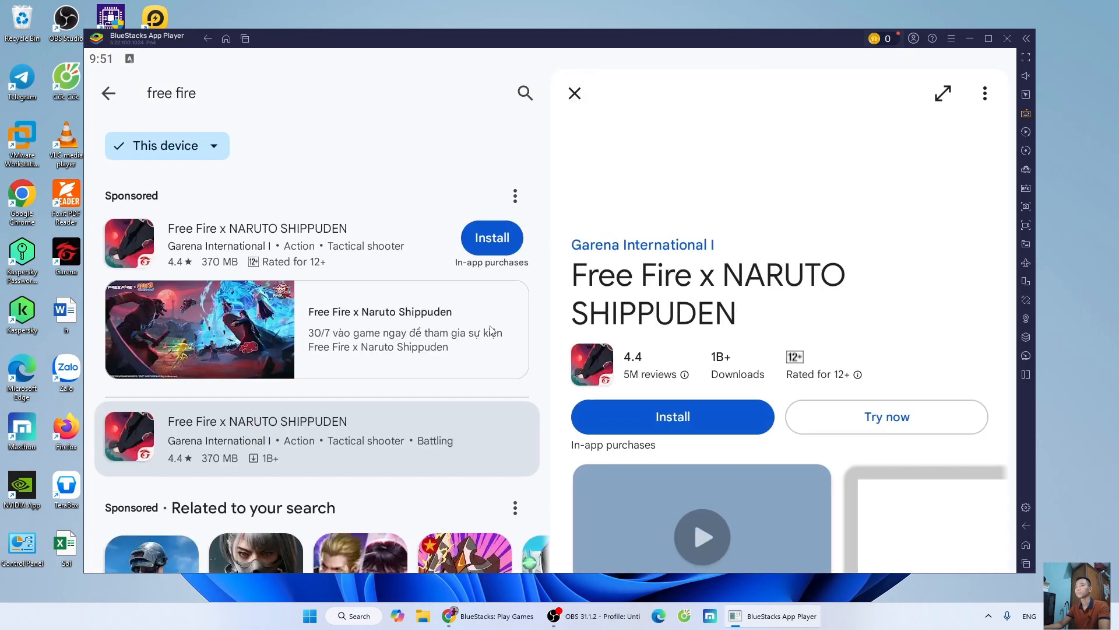
left_click(672, 418)
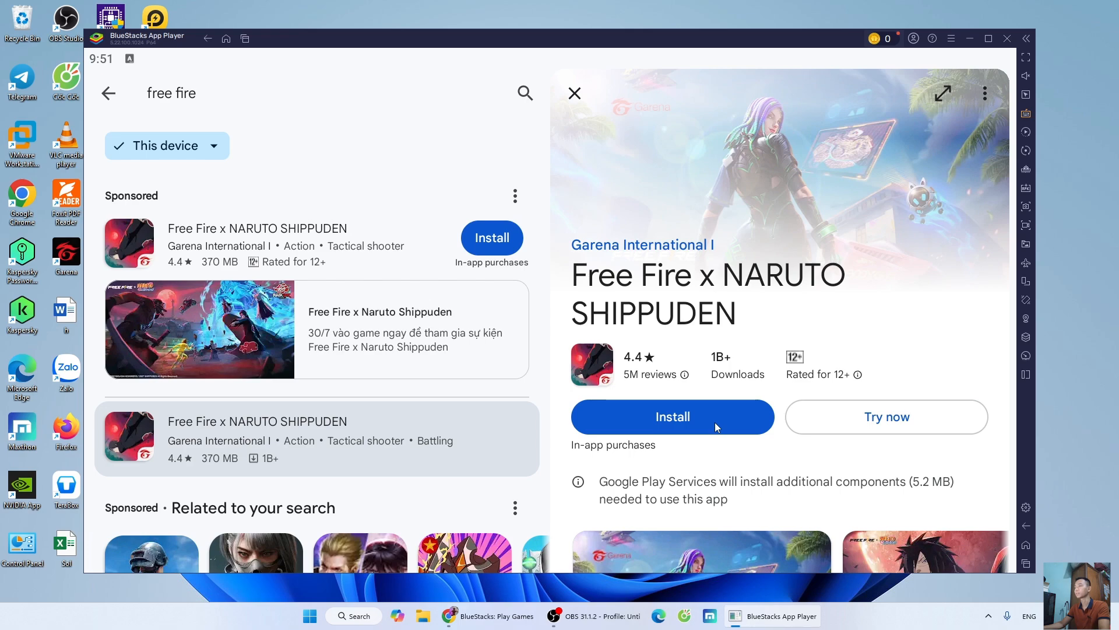
left_click(672, 418)
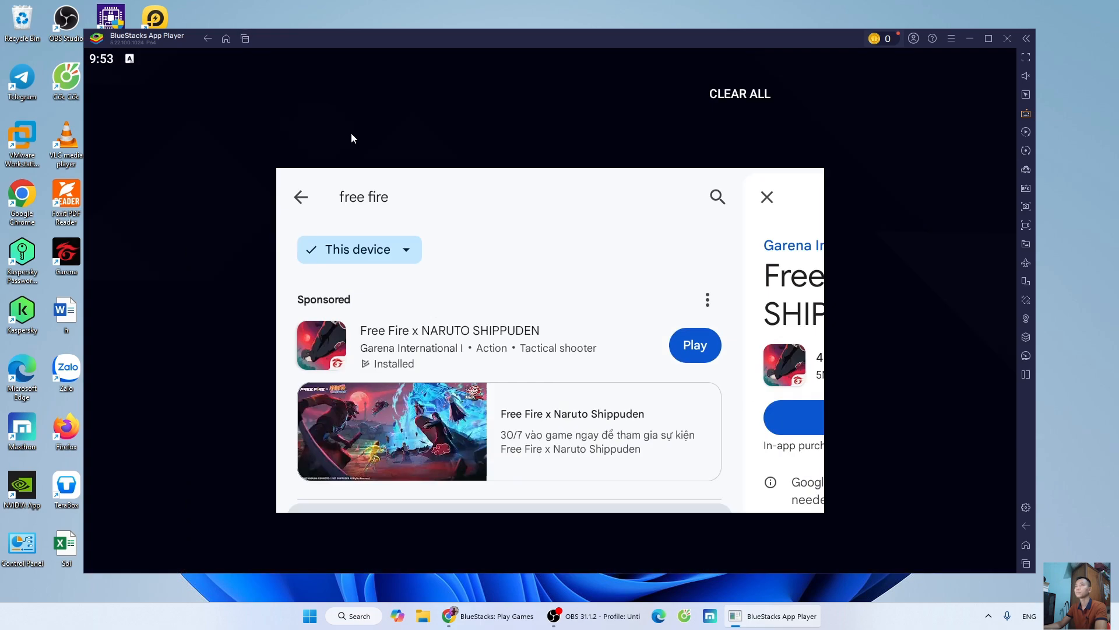
left_click(768, 197)
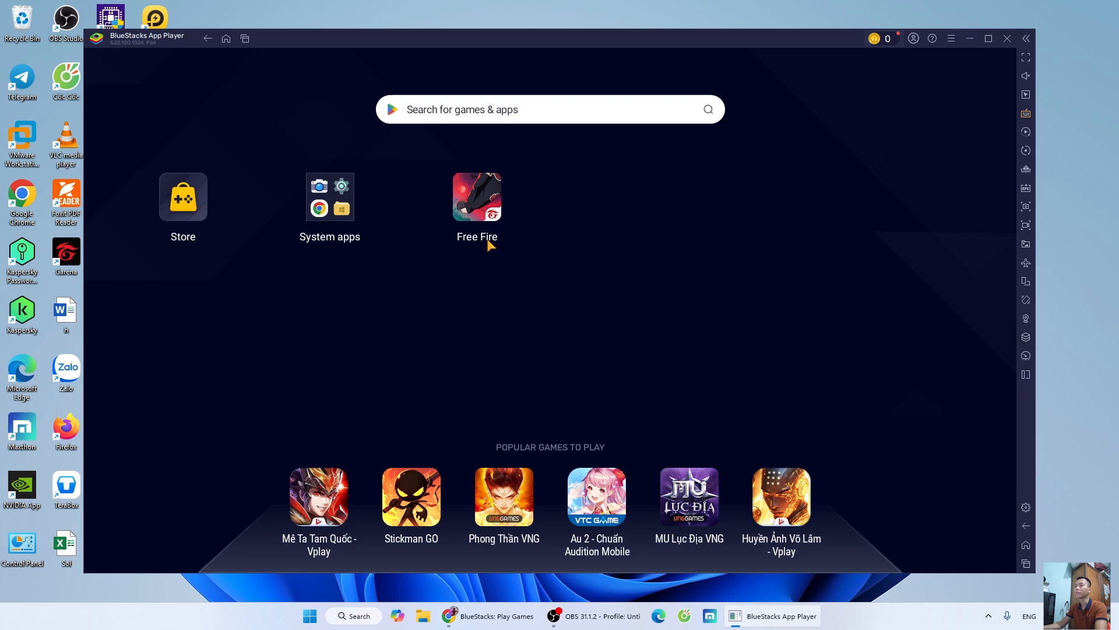
mouse_move(549, 257)
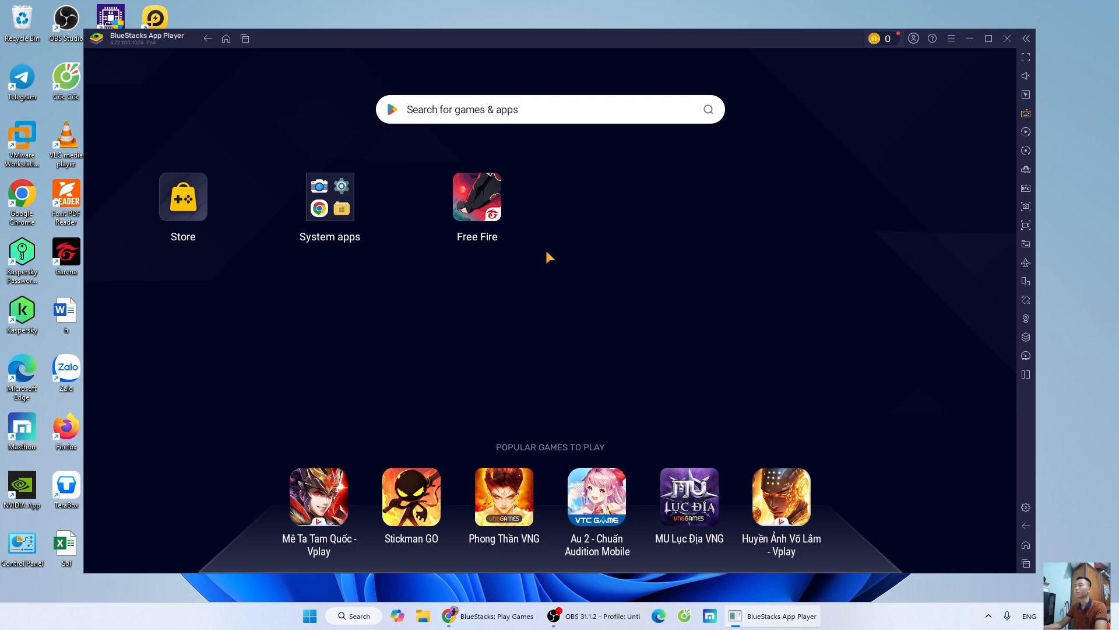
- Launch Free Fire from the home screen and wait for its main lobby
left_click(476, 197)
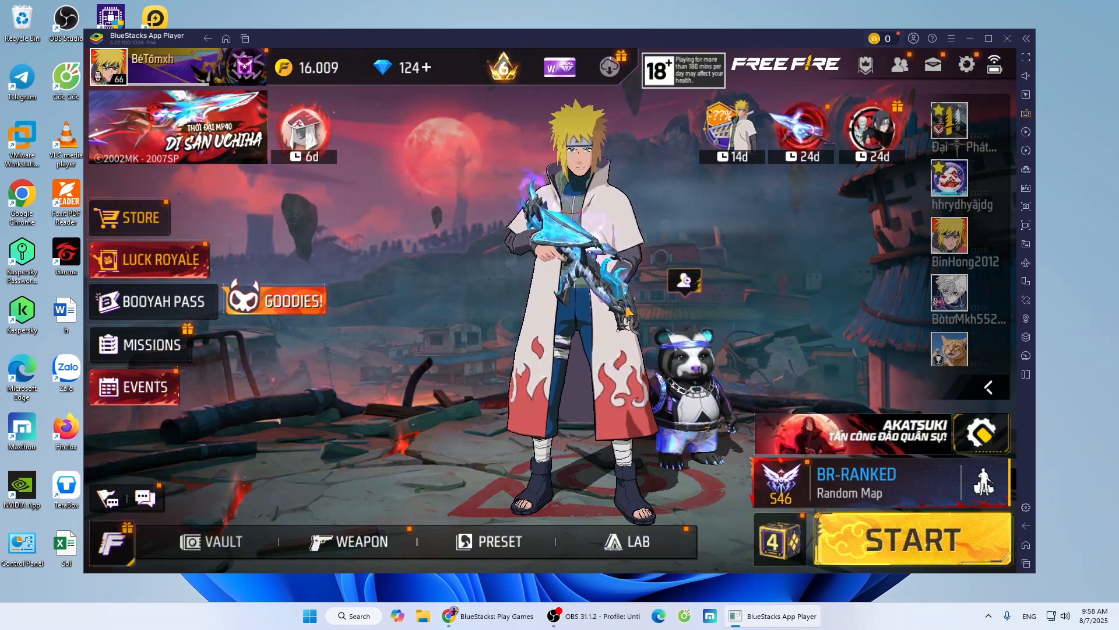
left_click(1026, 50)
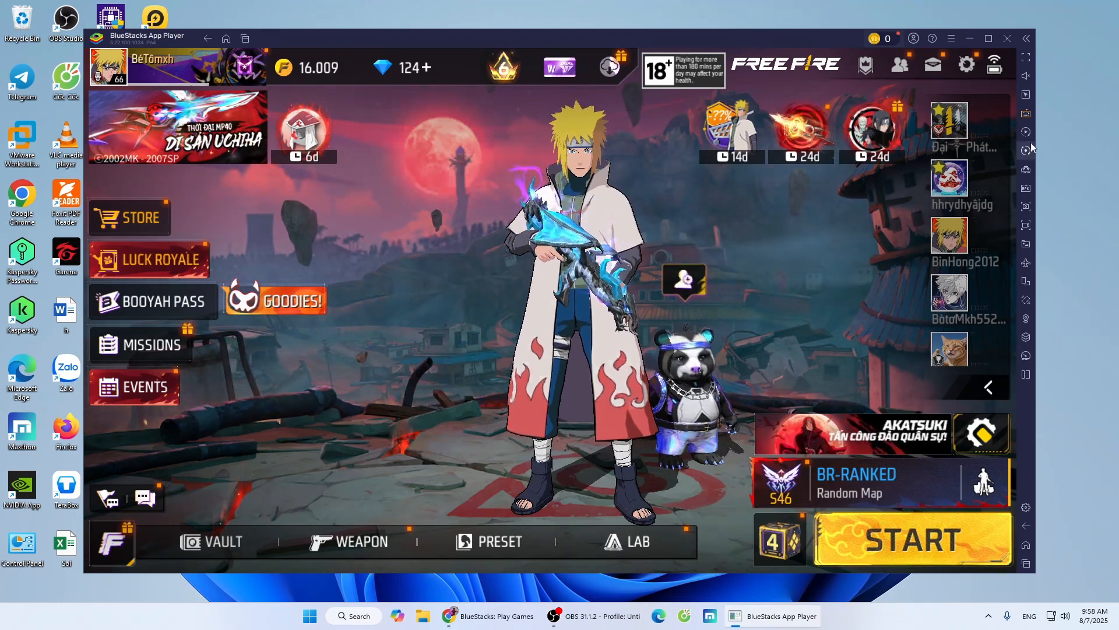
- Show the Game controls key-mapping overlay over the Free Fire lobby
left_click(1026, 132)
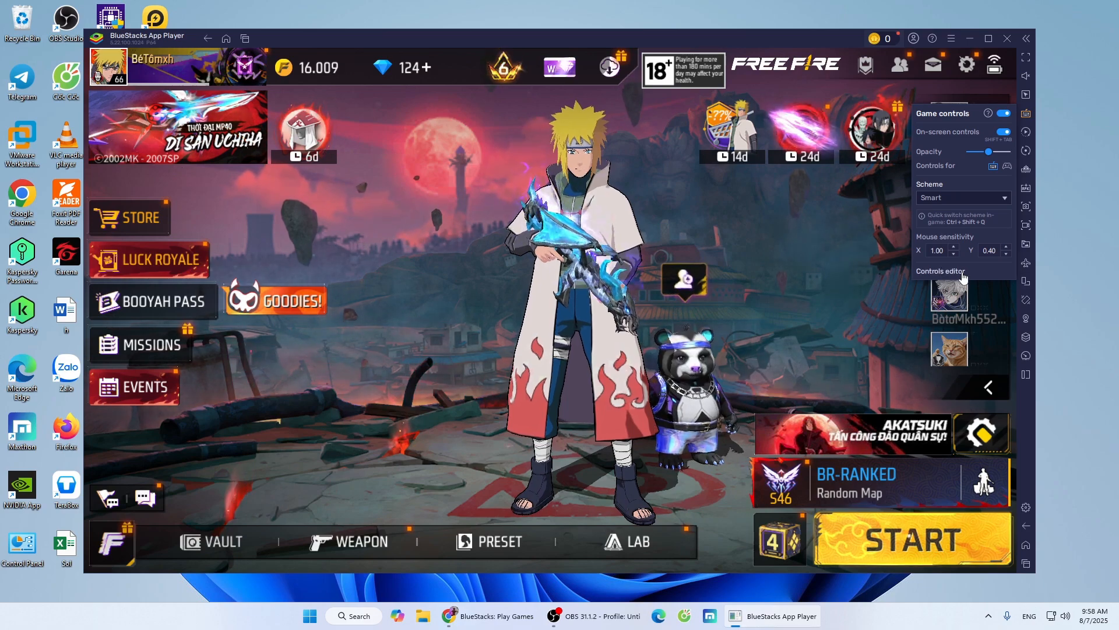
left_click(963, 271)
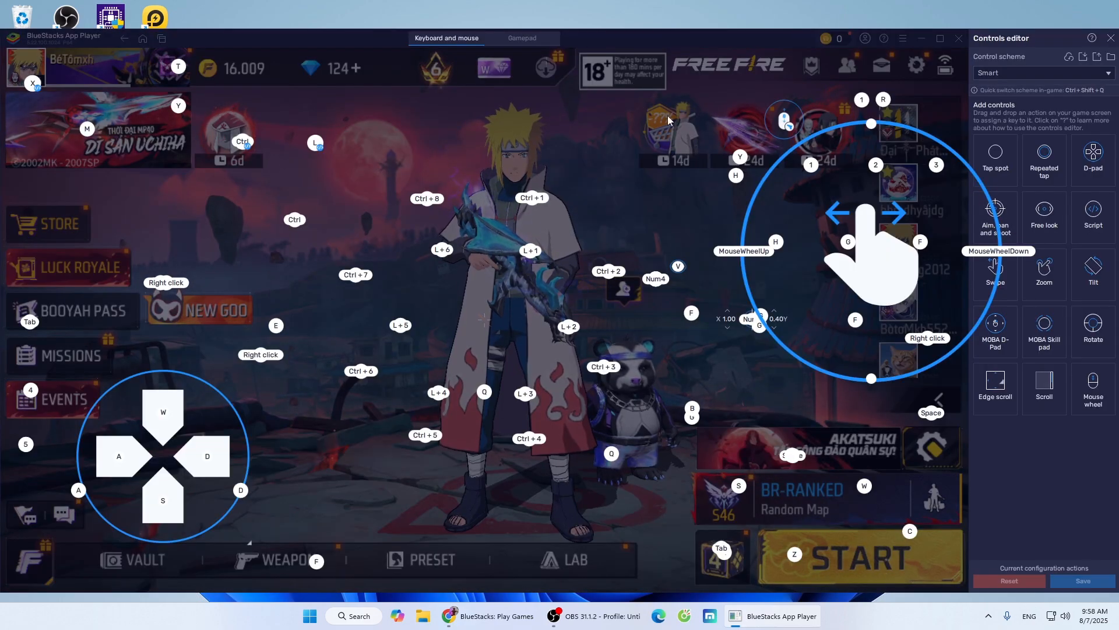